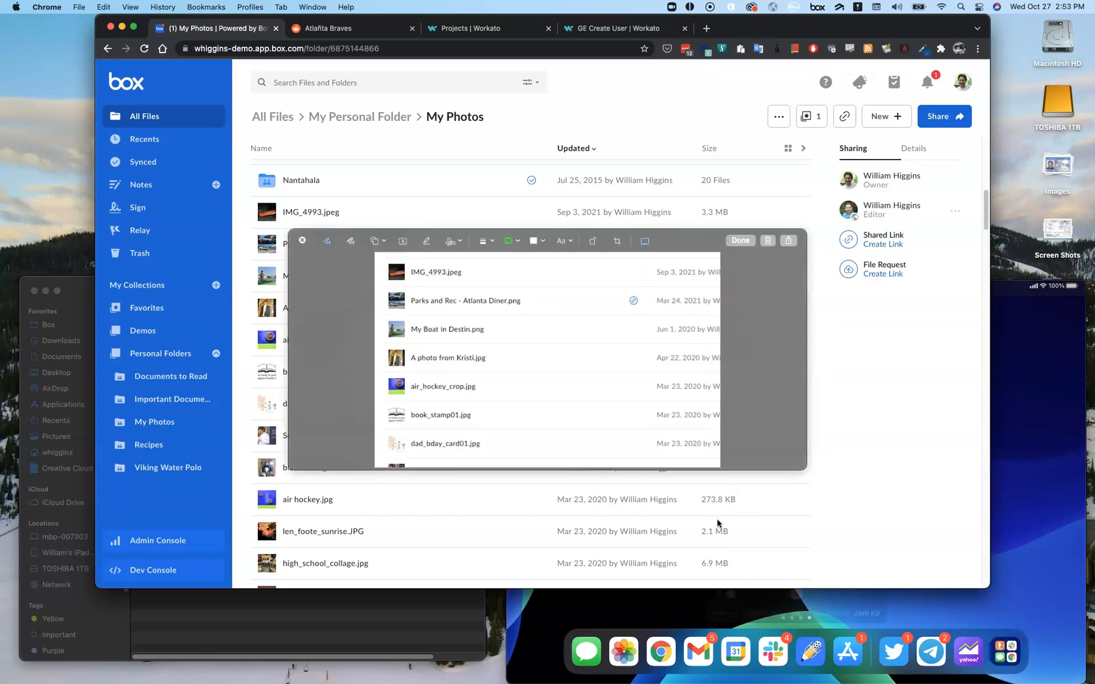
pyautogui.moveTo(521, 364)
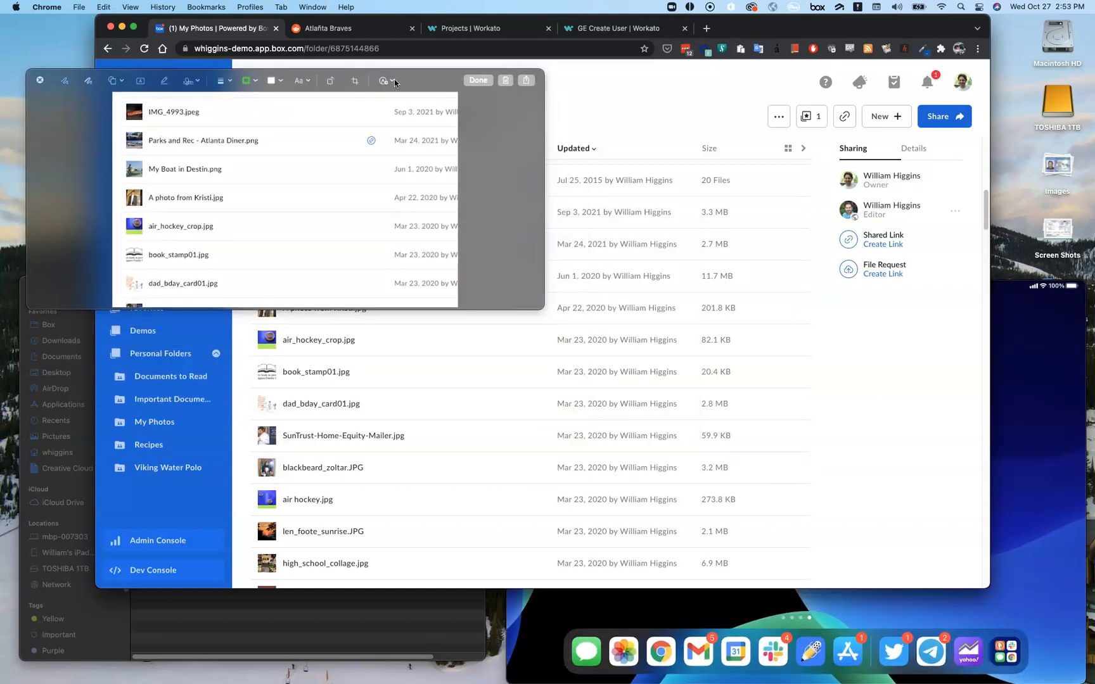
pyautogui.click(393, 80)
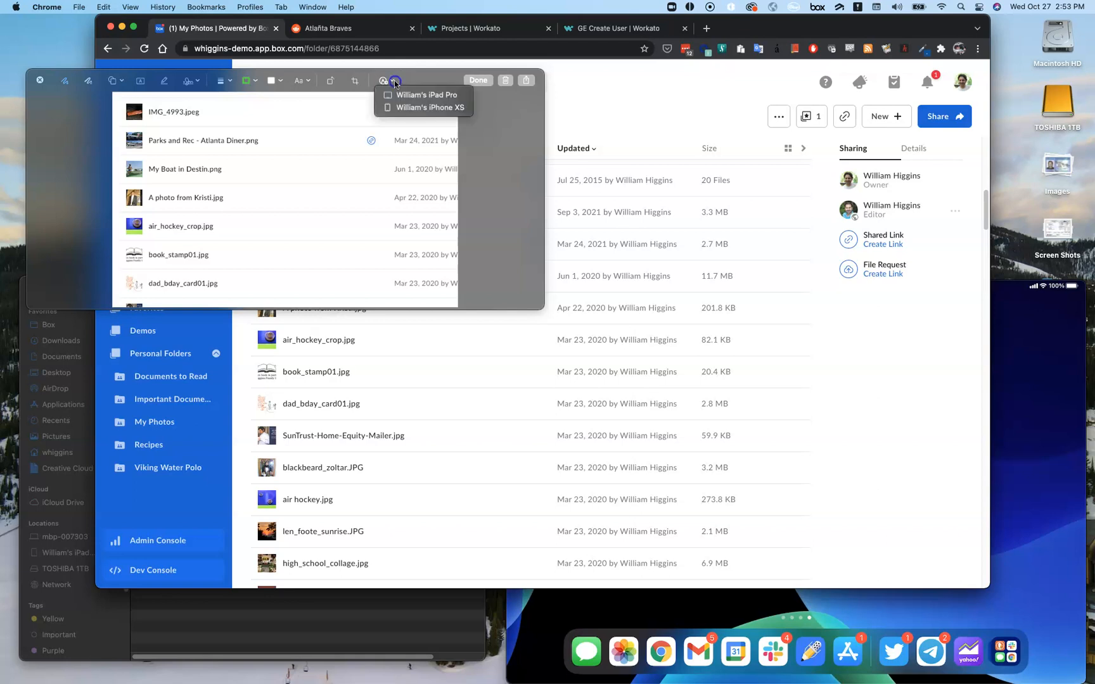
pyautogui.click(394, 81)
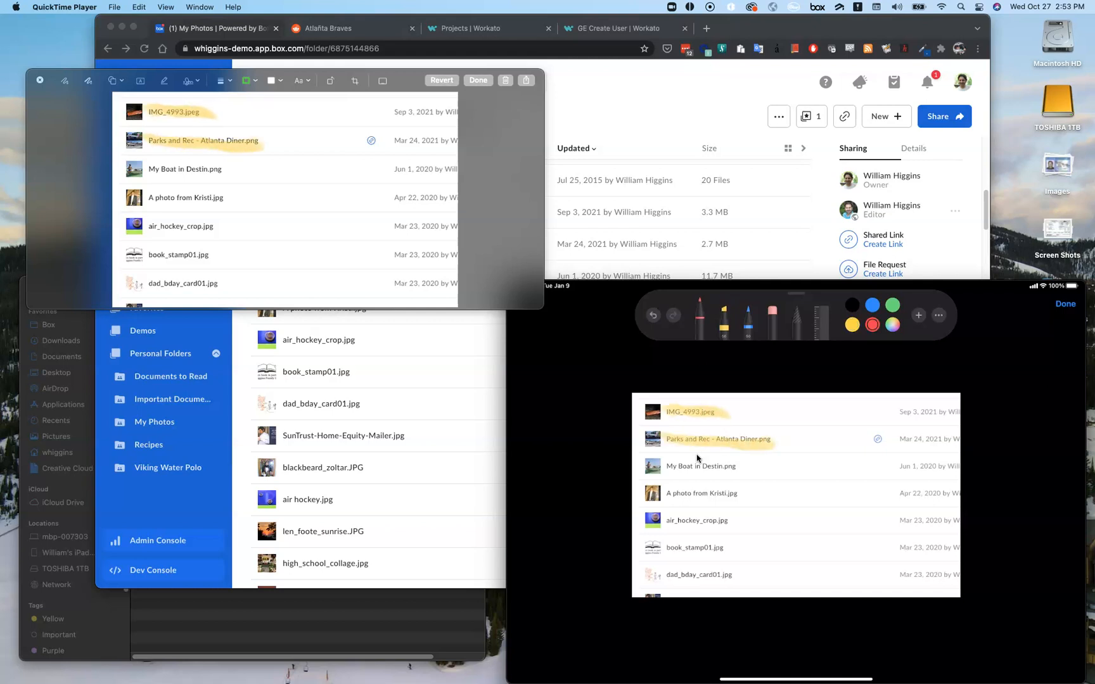
# Step: Draw a red arrow toward air_hockey_crop.jpg with 'cool!', save to Screen Shots and select the new file
pyautogui.moveTo(315, 167); pyautogui.dragTo(220, 227)
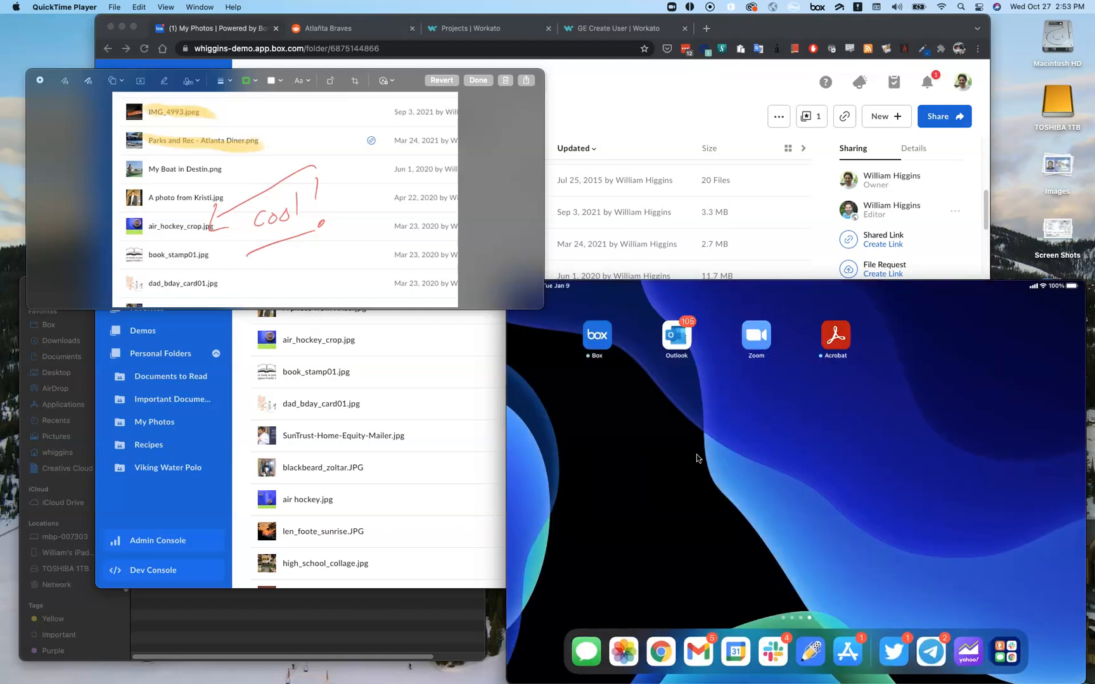
pyautogui.moveTo(183, 153)
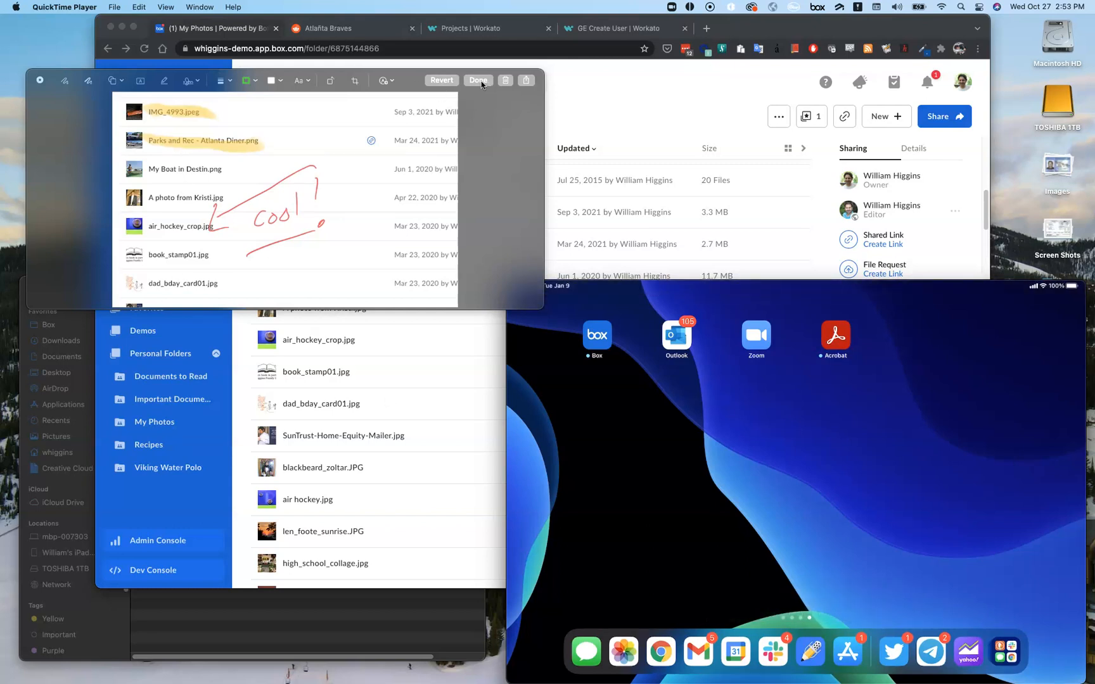
pyautogui.click(478, 80)
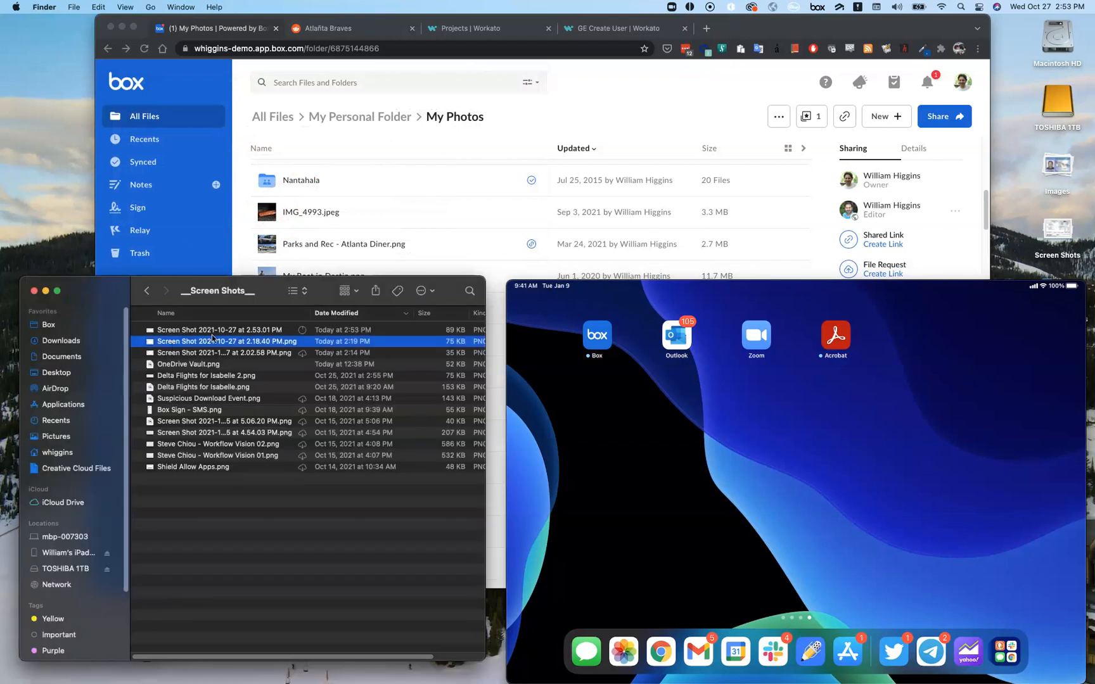
pyautogui.click(222, 330)
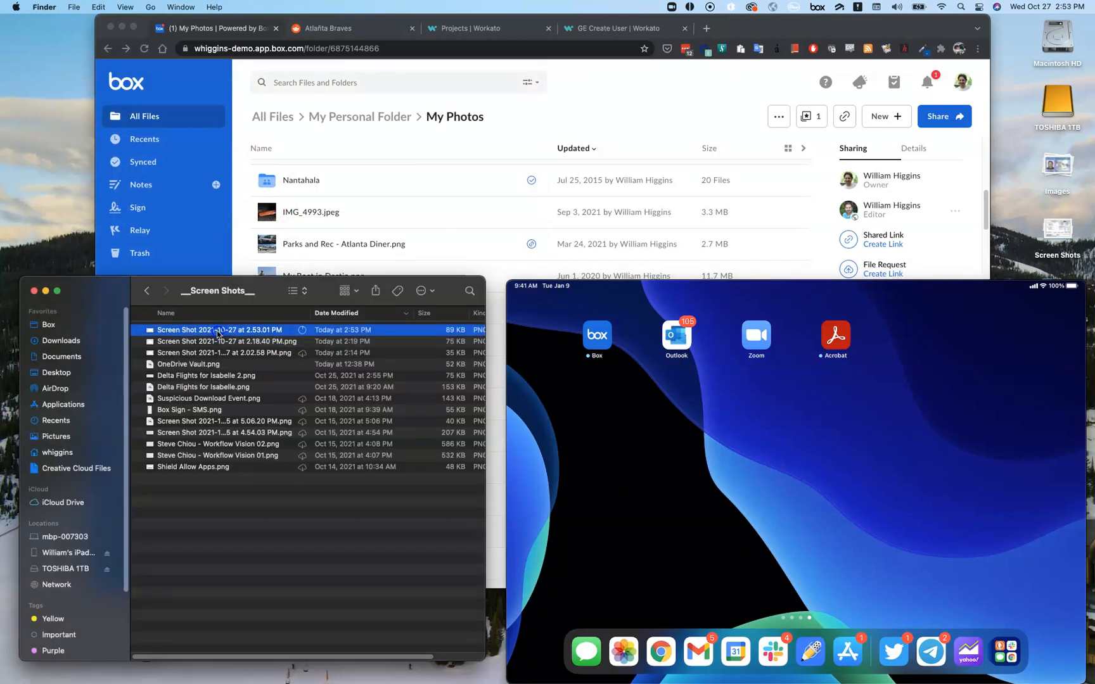
# Step: Open the newest annotated screenshot from Finder in Preview
pyautogui.doubleClick(223, 329)
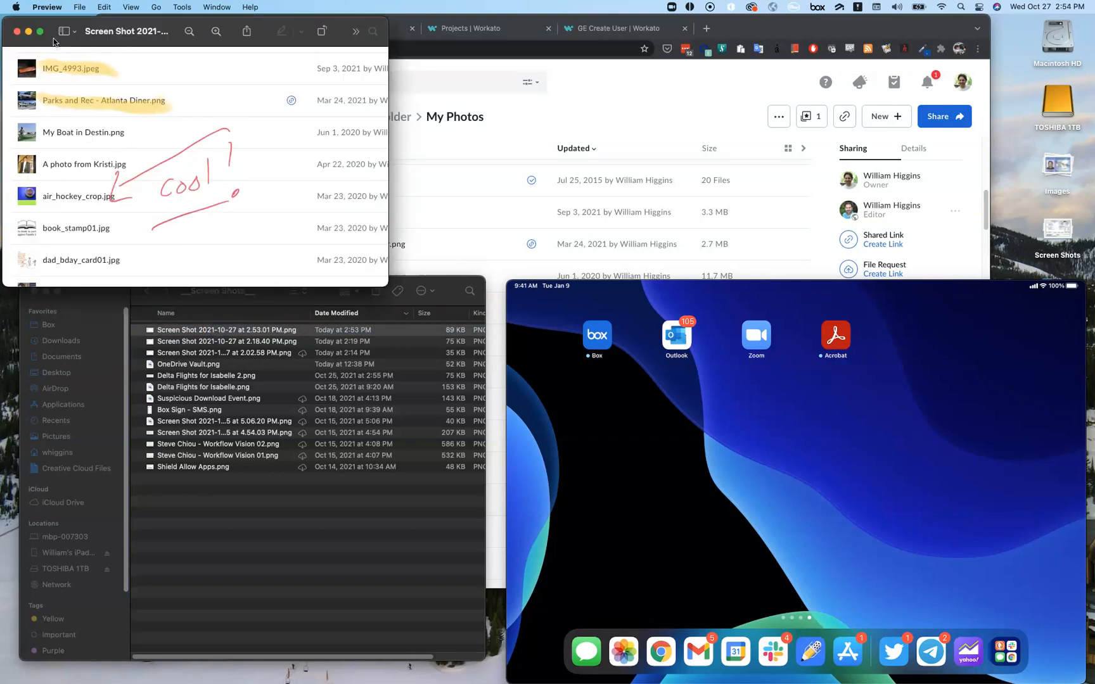
pyautogui.moveTo(65, 31)
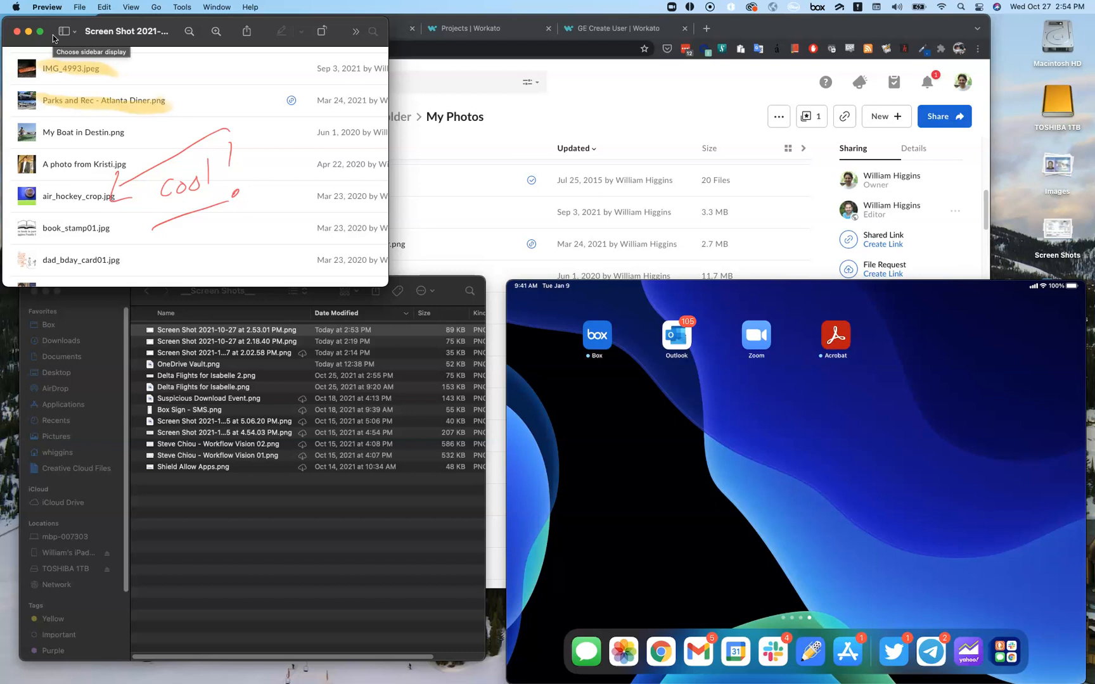